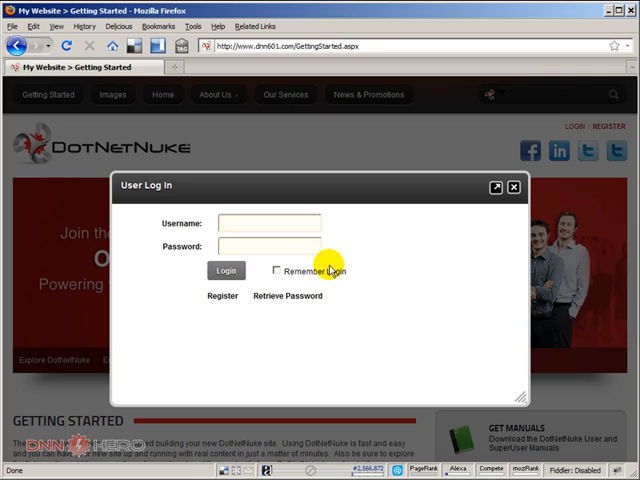
- Log in with username 'host' and its password
type("host")
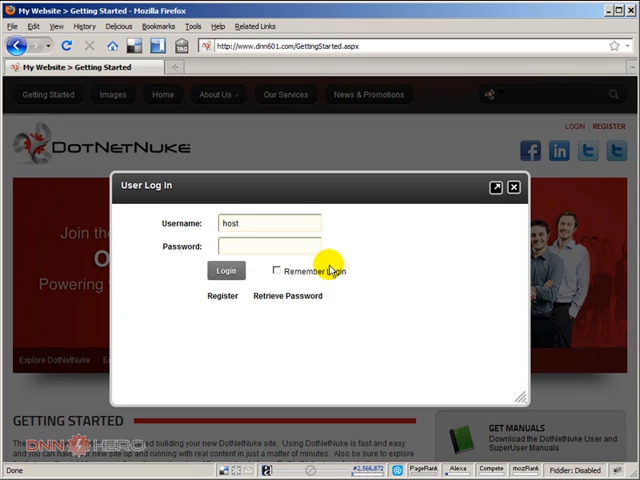
type("password")
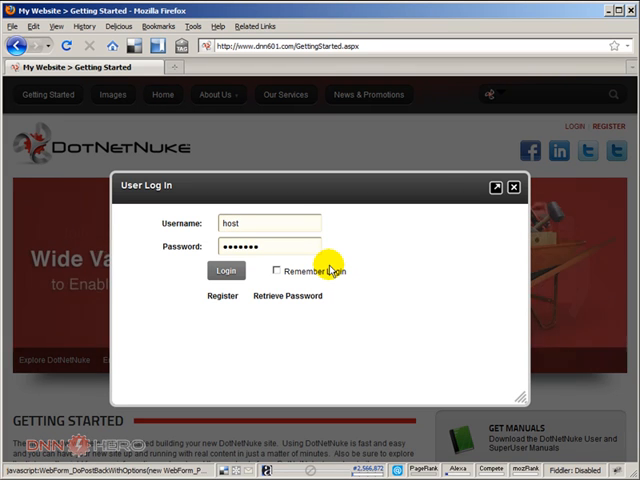
left_click(224, 270)
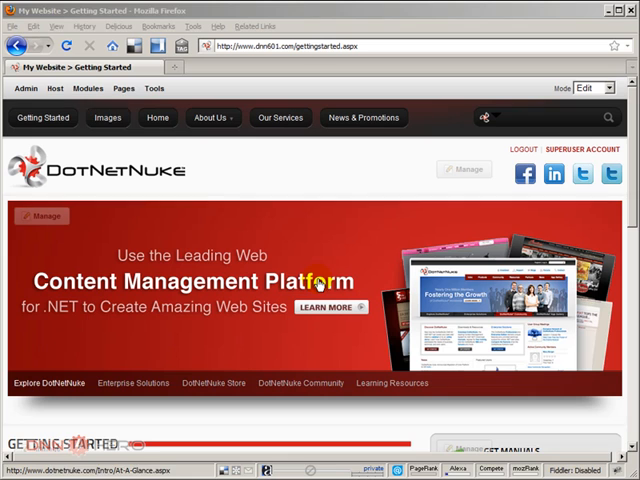
- Edit the Images module content and view the Image Manager upload dialog's 10.00 MB limit
left_click(108, 116)
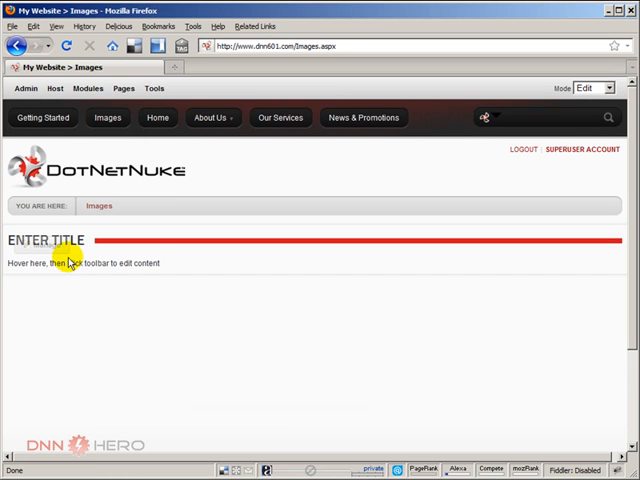
left_click(46, 244)
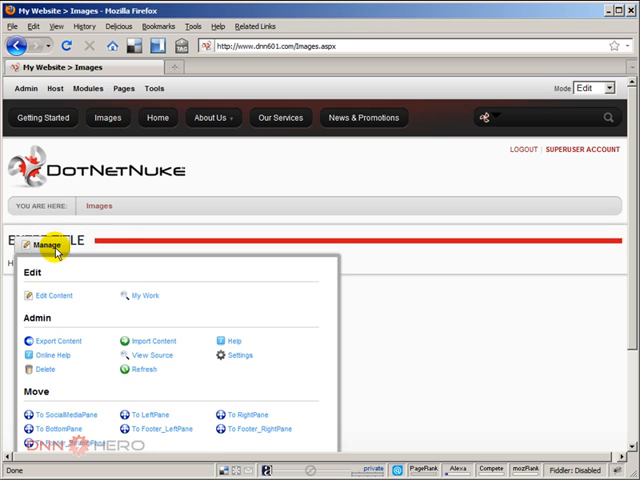
left_click(56, 296)
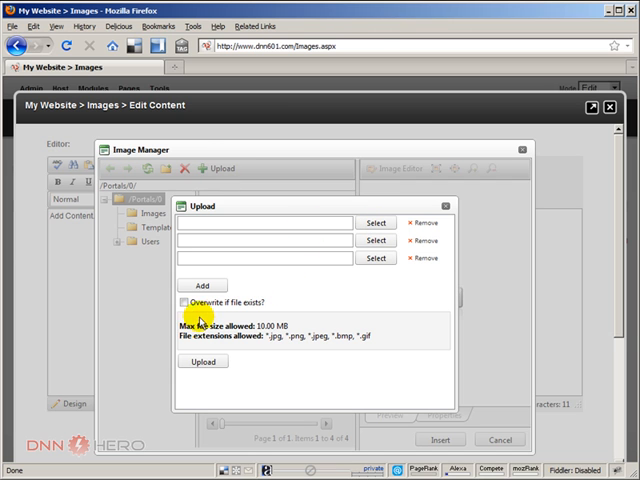
mouse_move(296, 332)
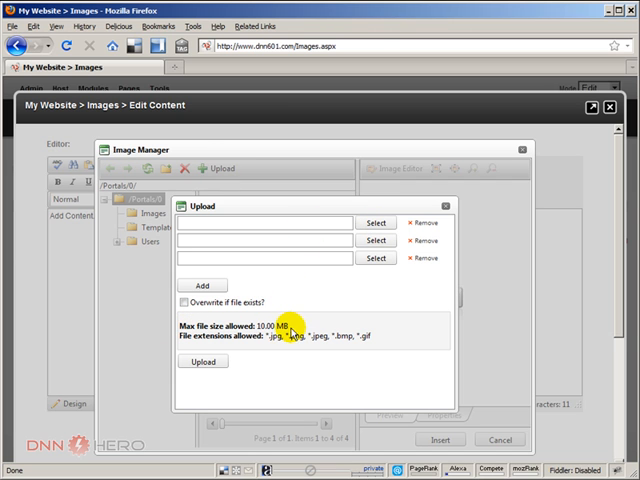
double_click(264, 324)
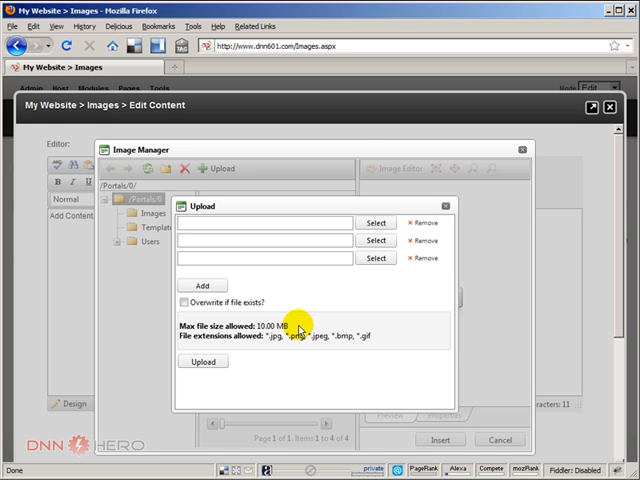
- Upload 9.3MB.bmp to the portal root through the Image Manager
left_click(372, 224)
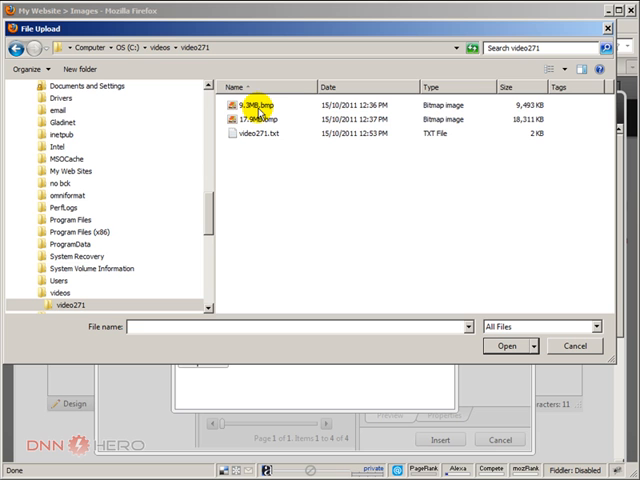
left_click(260, 104)
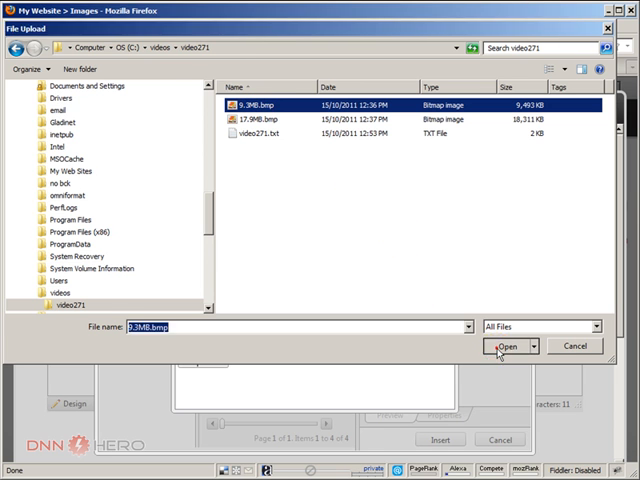
left_click(508, 346)
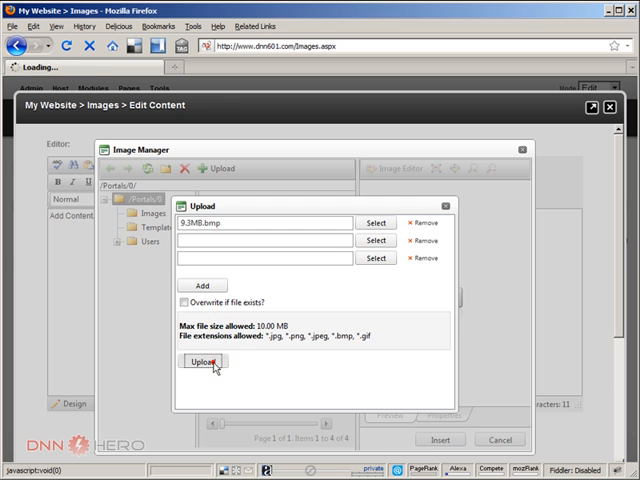
left_click(204, 362)
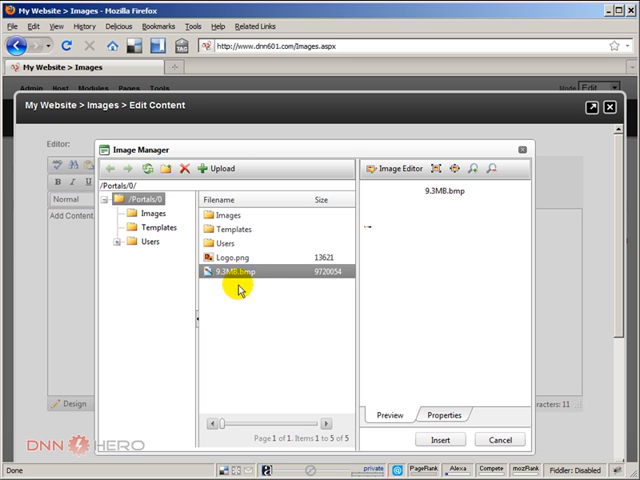
mouse_move(264, 316)
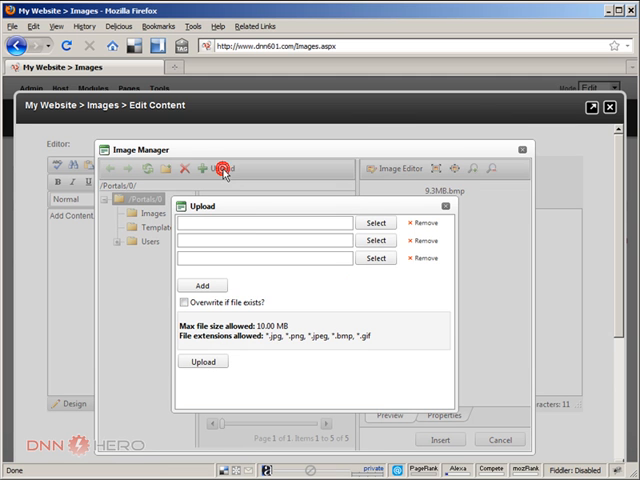
- Attempt to upload 17.9MB.bmp, producing HTTP Error 404.13 (content length exceeded)
left_click(372, 224)
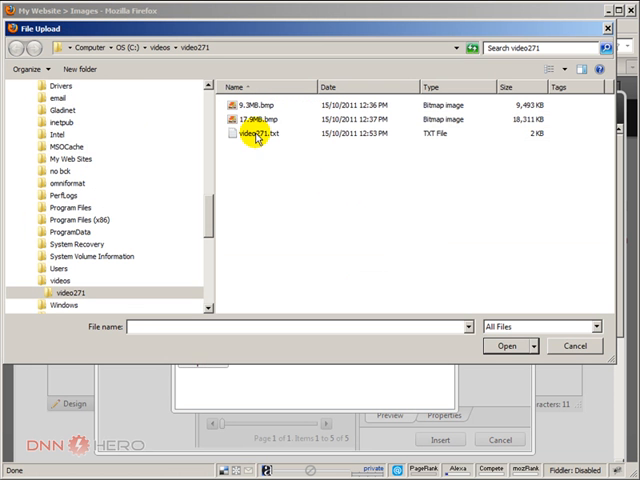
left_click(256, 122)
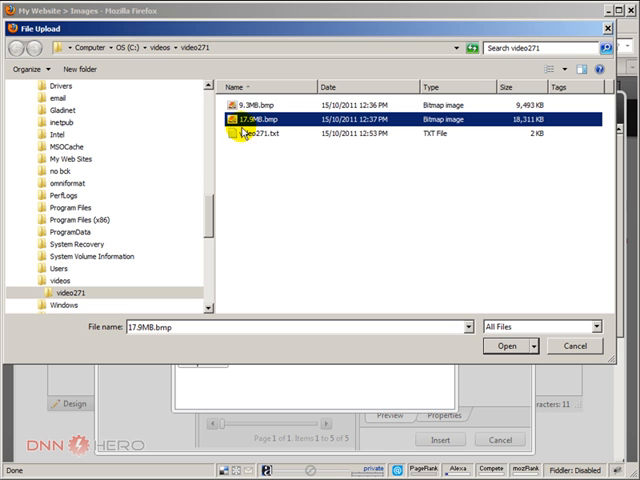
mouse_move(470, 288)
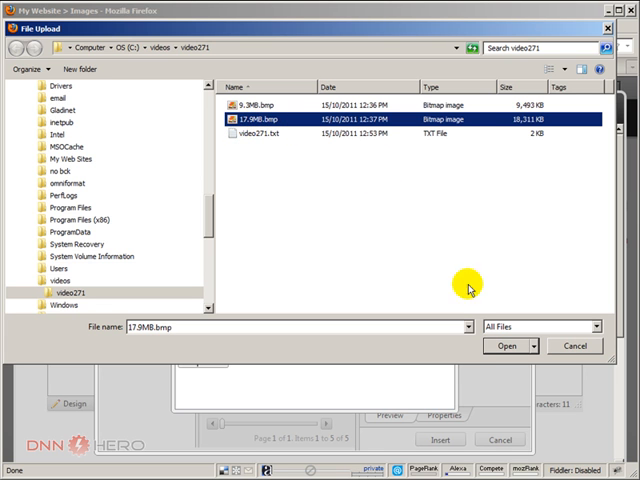
left_click(508, 346)
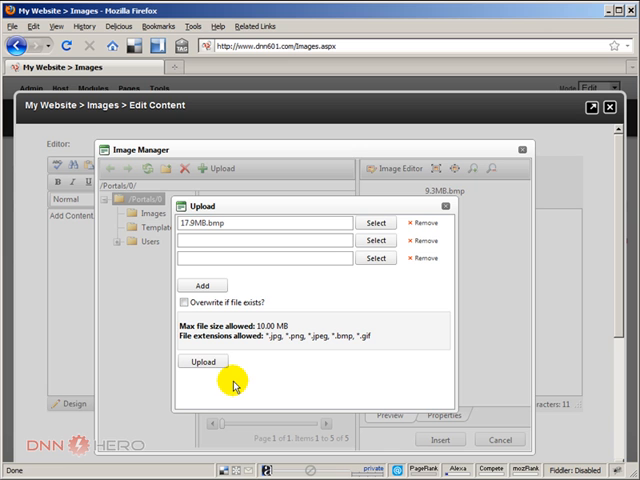
left_click(204, 360)
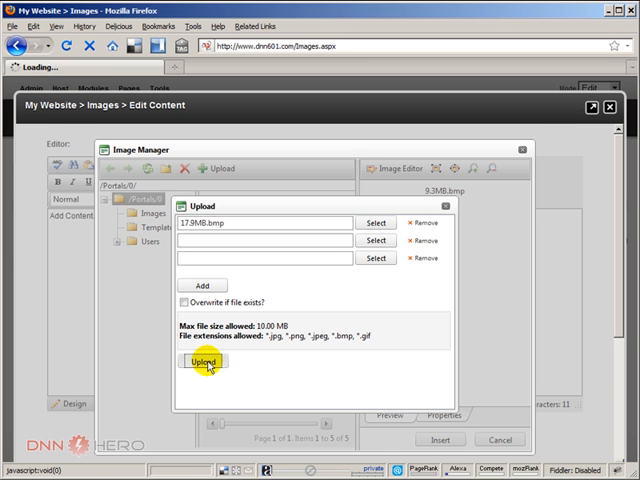
left_click(204, 362)
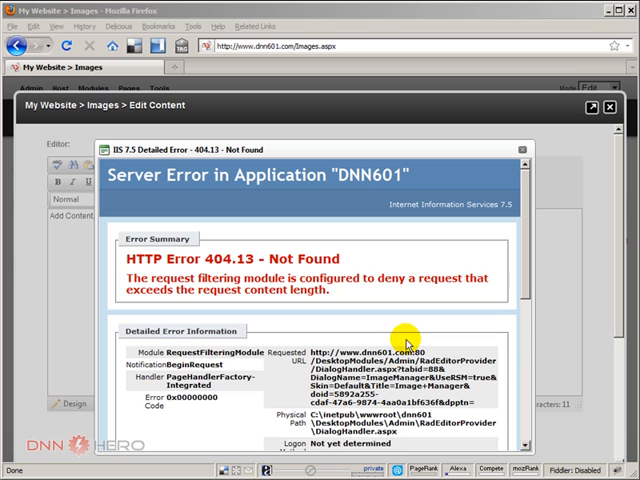
mouse_move(258, 244)
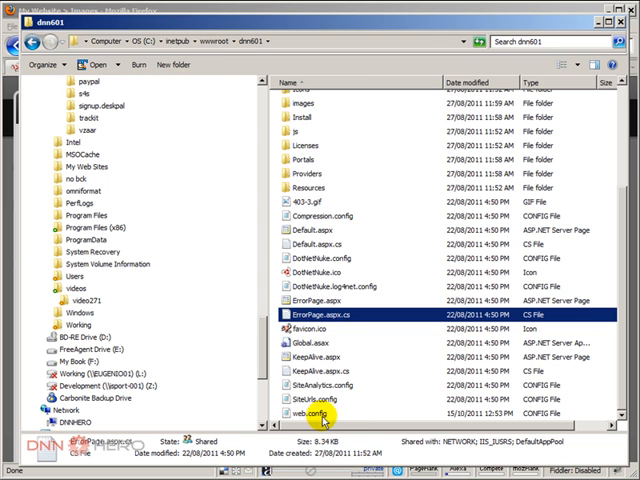
- Open web.config from the dnn601 folder in TextPad
left_click(330, 412)
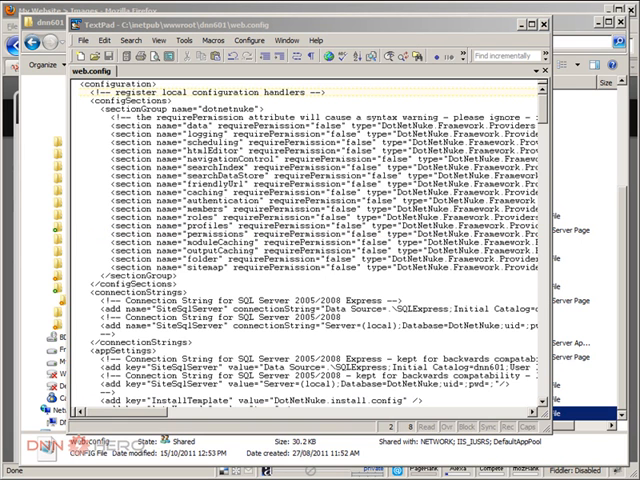
double_click(272, 222)
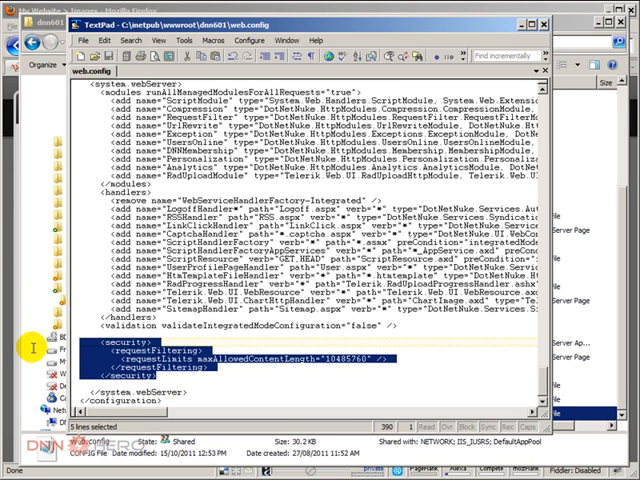
mouse_move(168, 378)
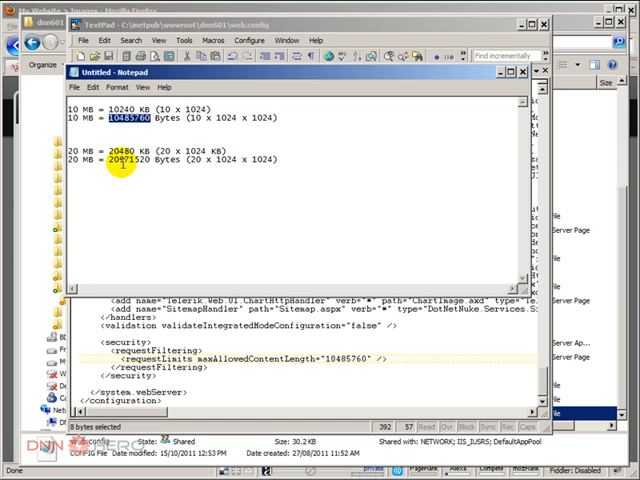
- Replace the 10485760 maxAllowedContentLength value with the 20 MB byte count
double_click(118, 160)
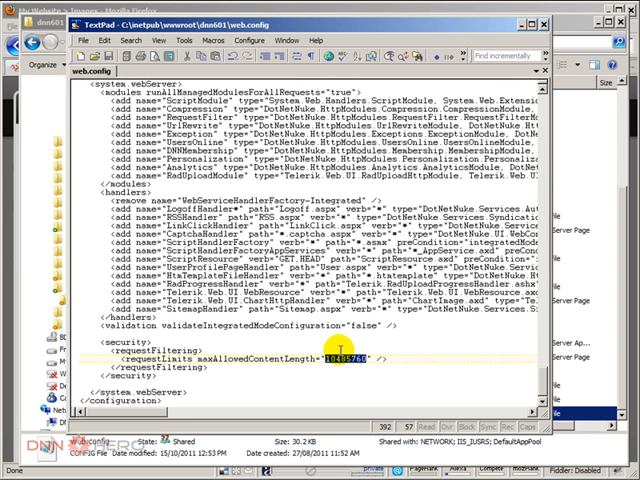
type("2097152")
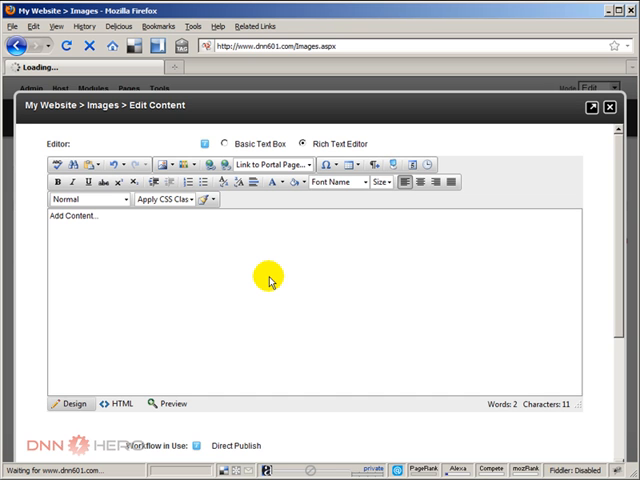
- Close the Edit Content popup and reopen the Images module's content editor
left_click(608, 106)
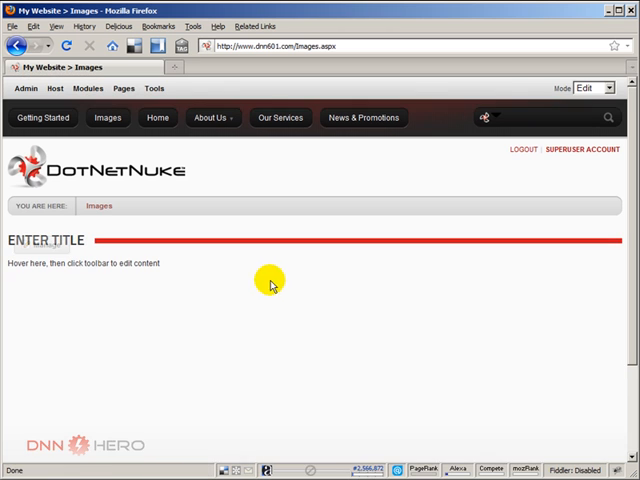
left_click(44, 246)
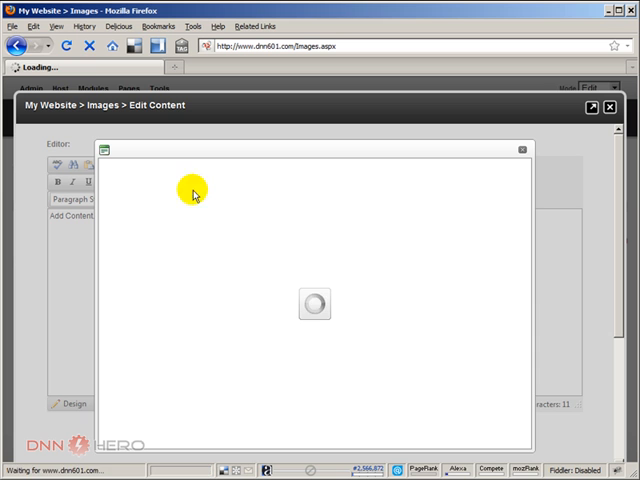
mouse_move(344, 266)
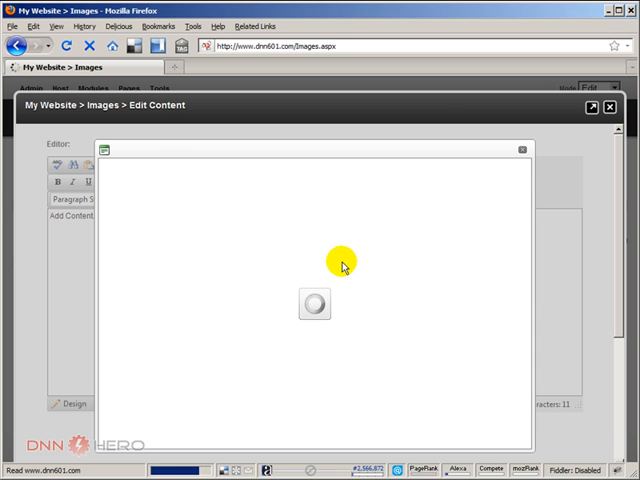